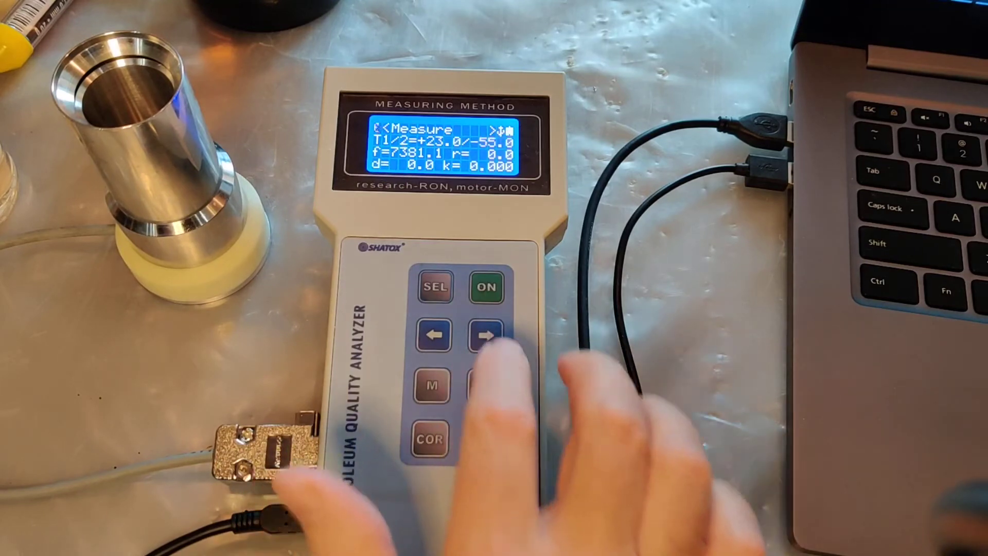
left_click(485, 335)
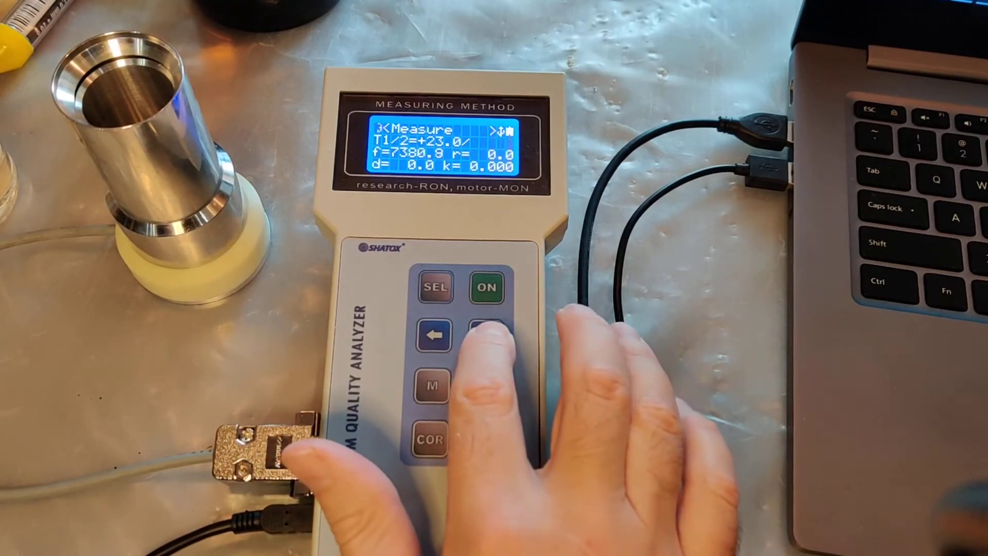